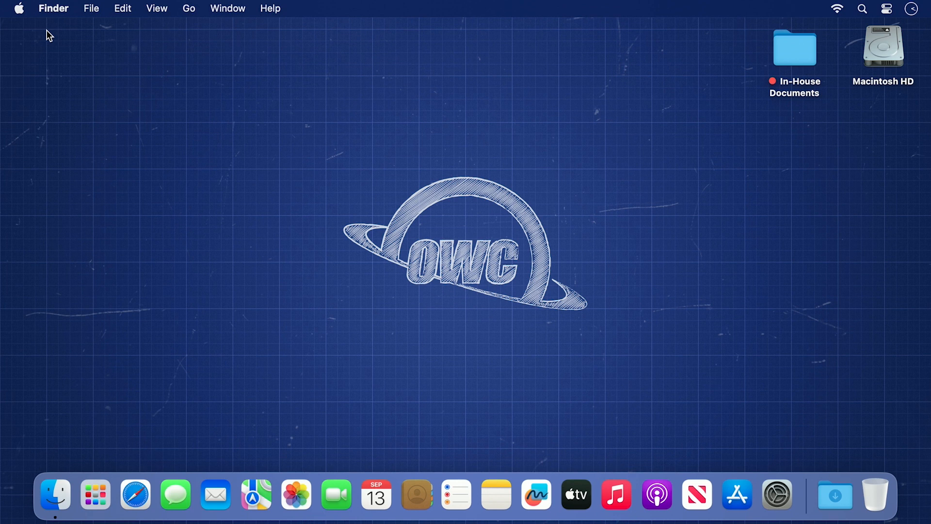
Open System Settings from the Dock and go to the Network pane.
left_click(18, 8)
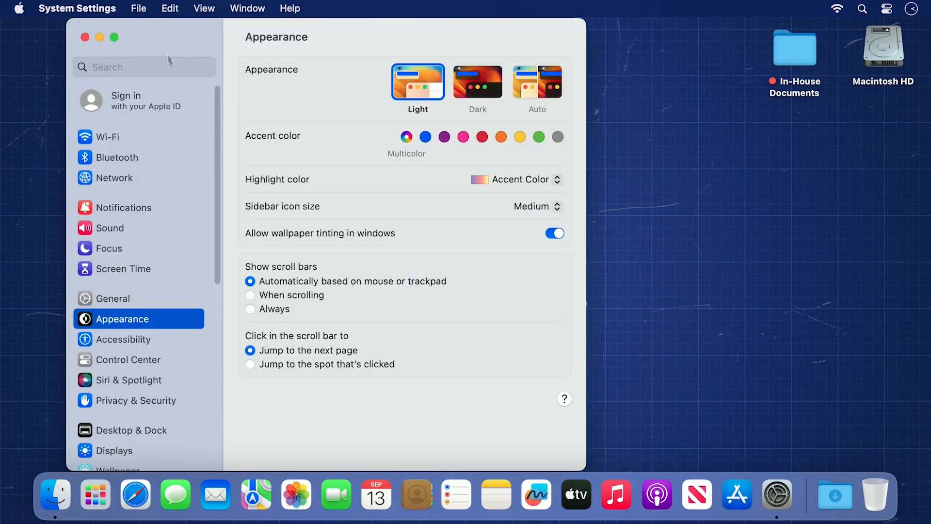
left_click(113, 178)
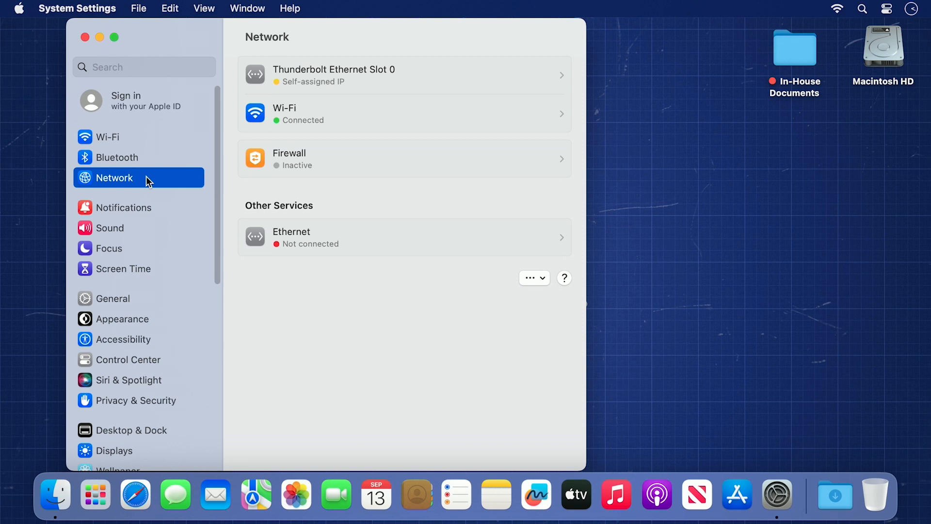
mouse_move(161, 186)
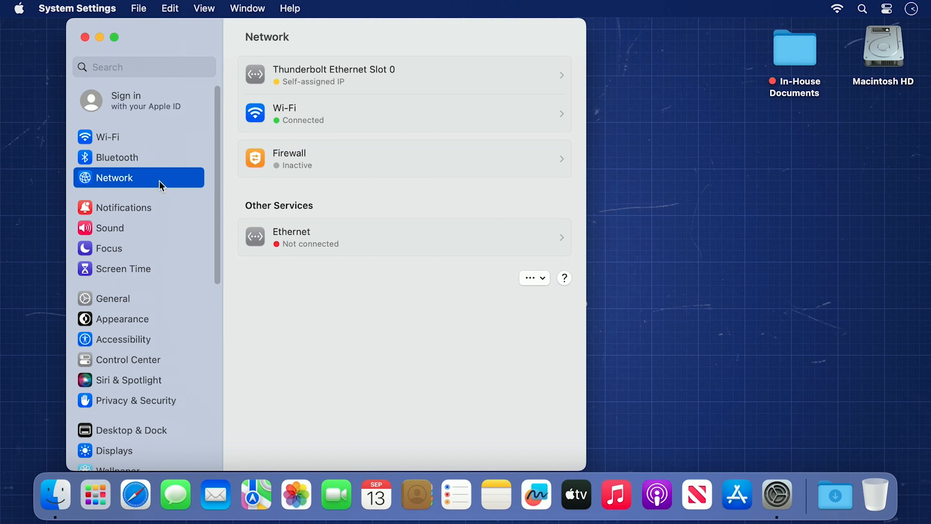
mouse_move(367, 85)
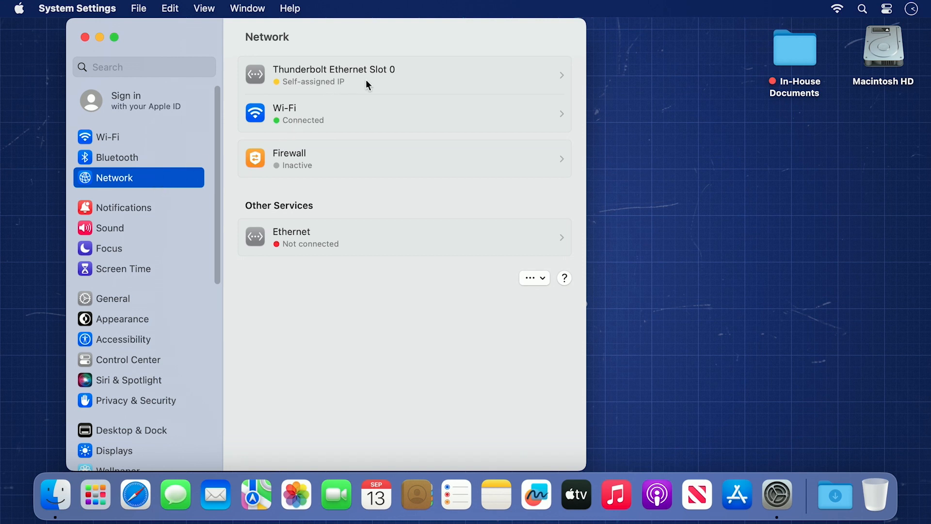
mouse_move(356, 85)
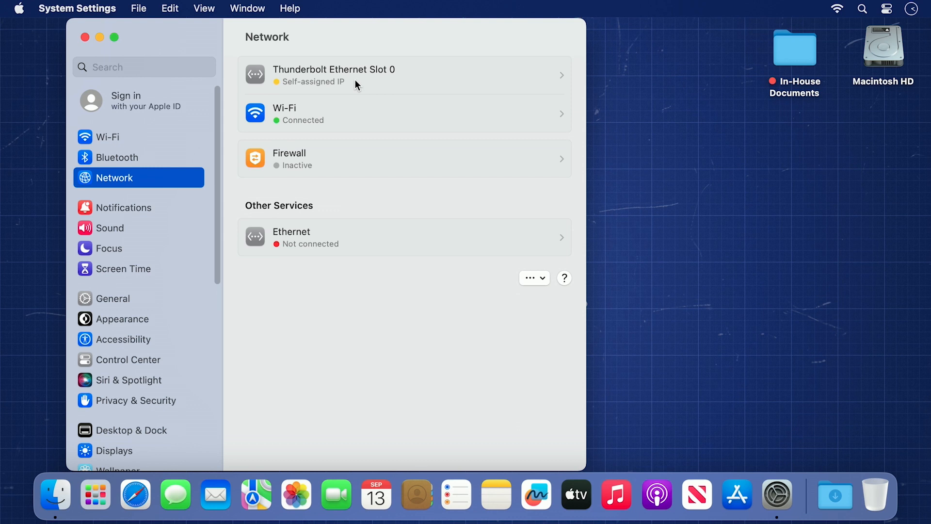
Switch Thunderbolt Ethernet Slot 0's TCP/IP IPv4 configuration to Manually.
left_click(404, 76)
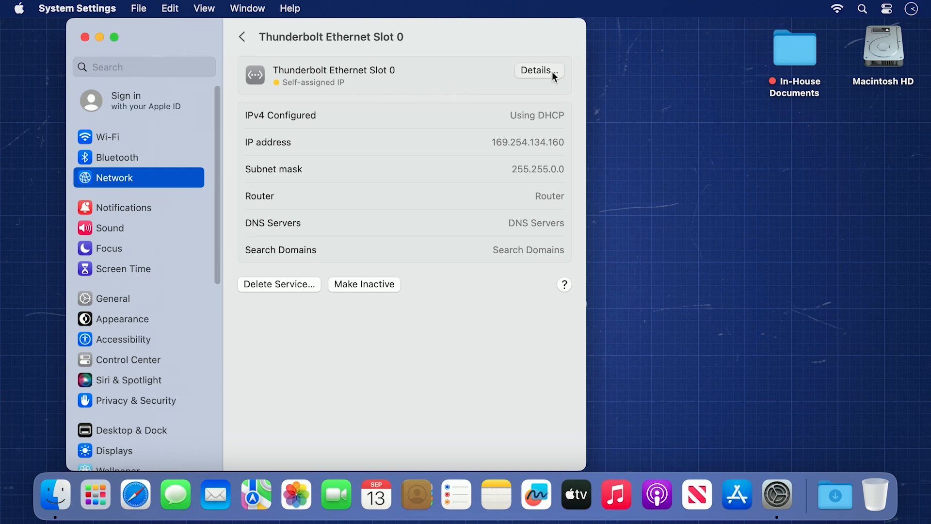
left_click(537, 70)
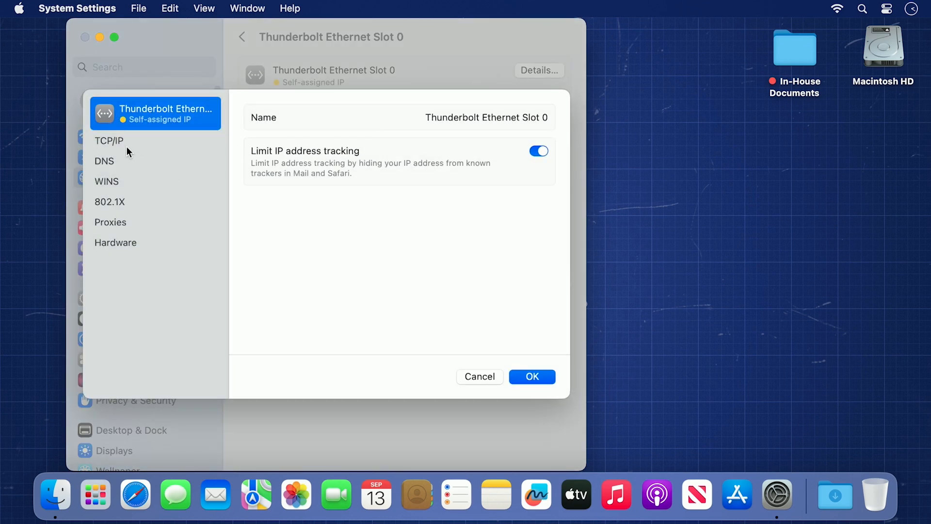
left_click(109, 140)
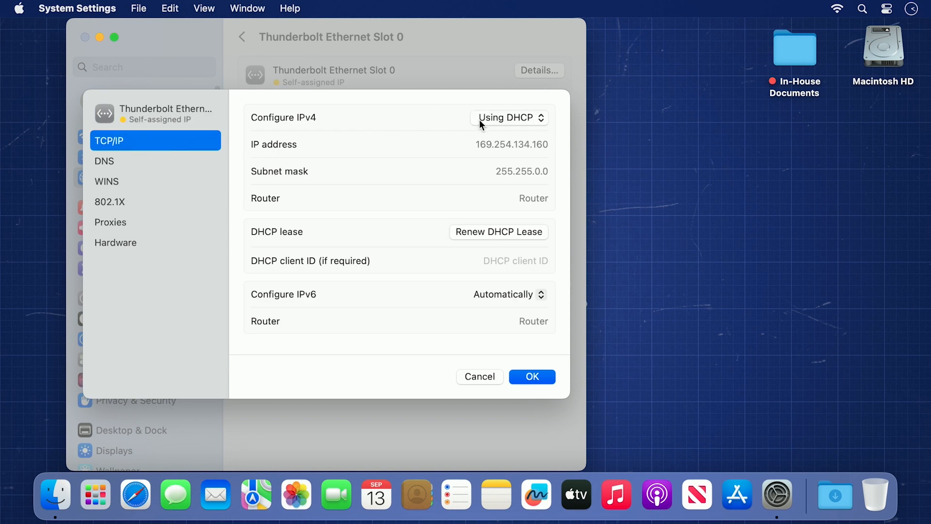
left_click(508, 117)
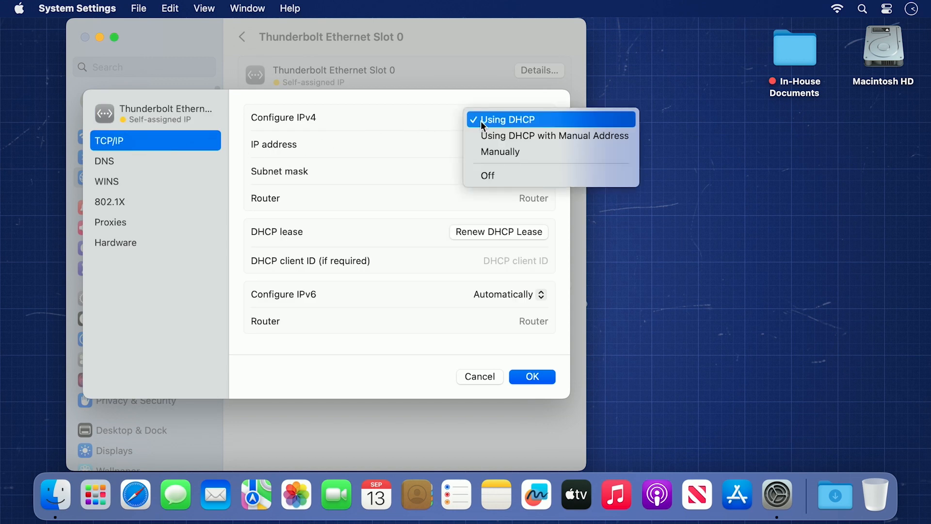
left_click(500, 151)
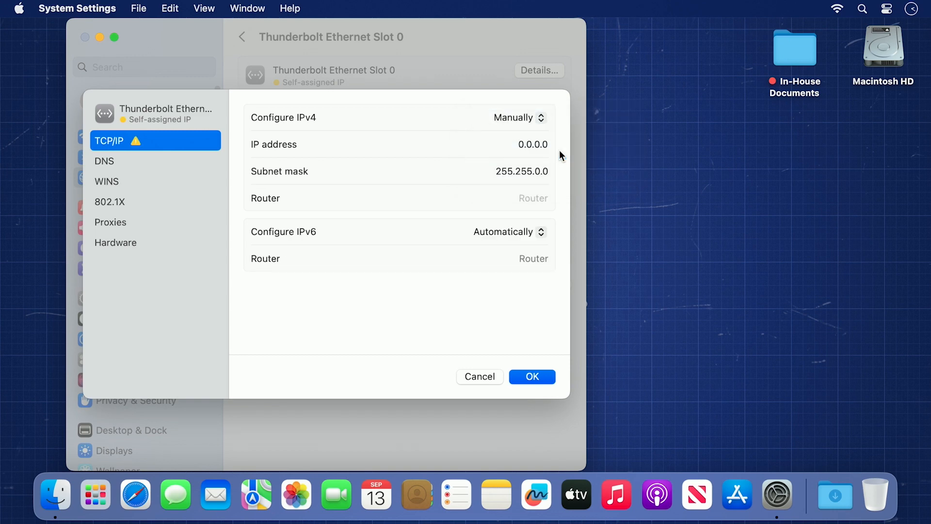
Enter 192.168.0.100 as the Thunderbolt Ethernet Slot 0 manual IP address.
left_click(521, 145)
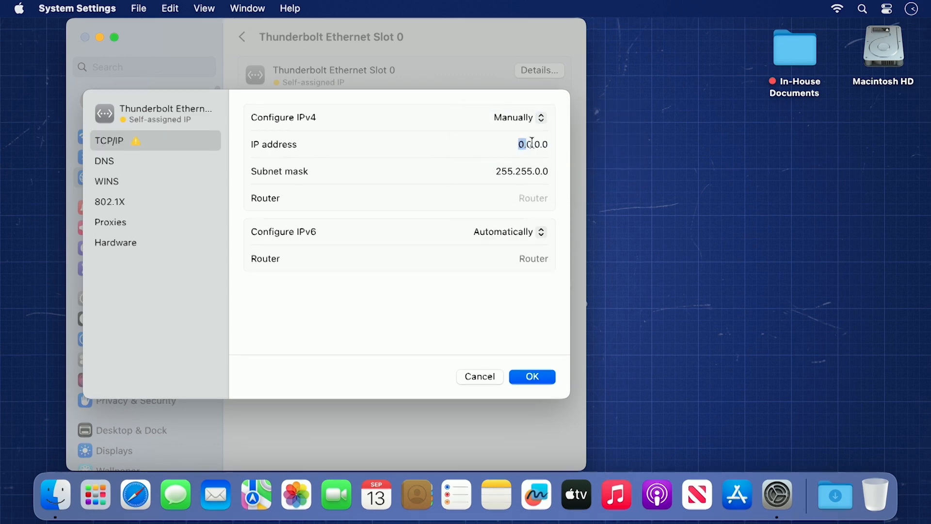
type("1")
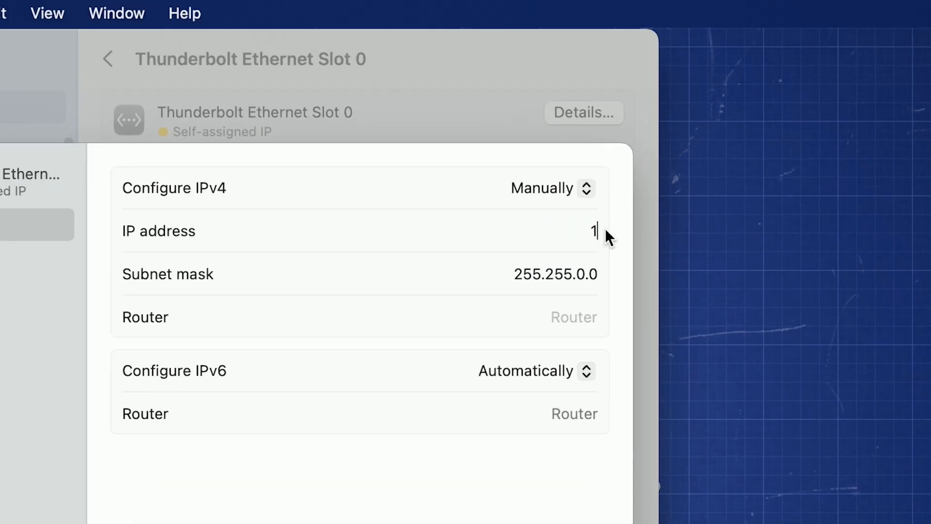
type("92.168")
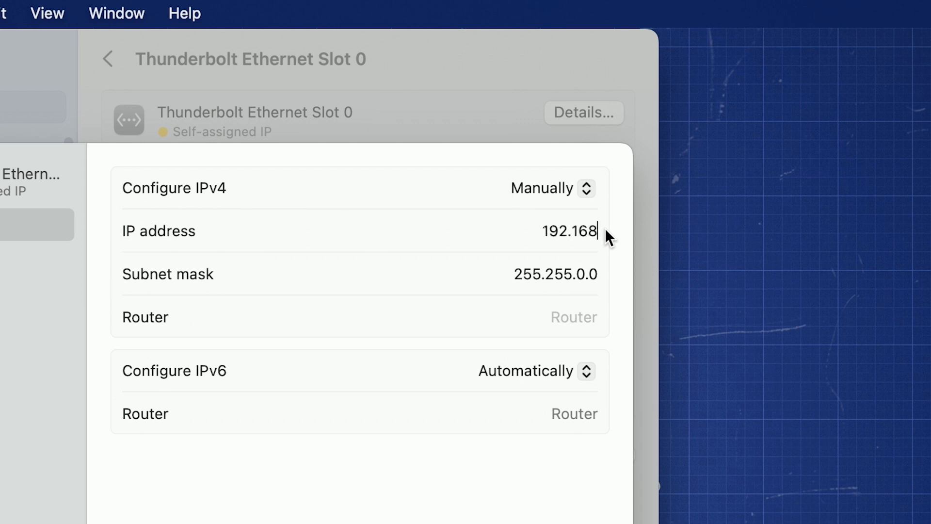
type(".0.")
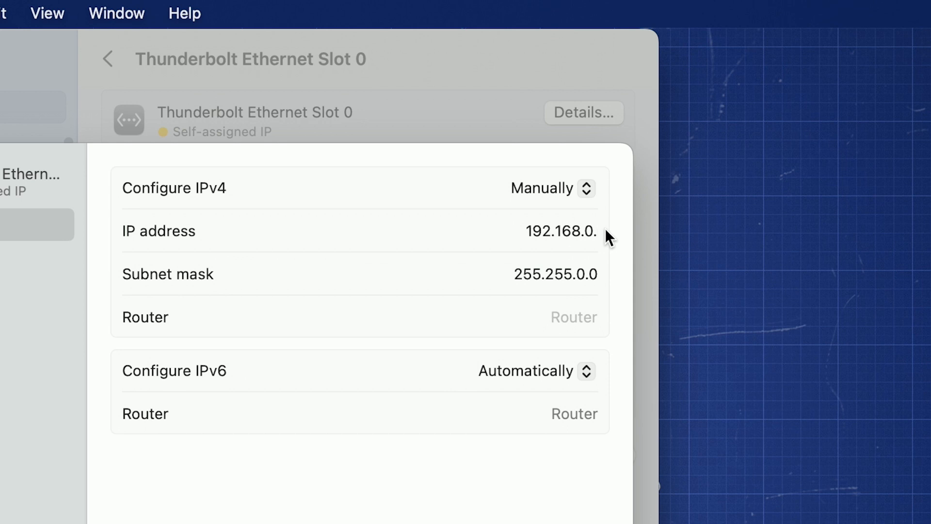
type("1")
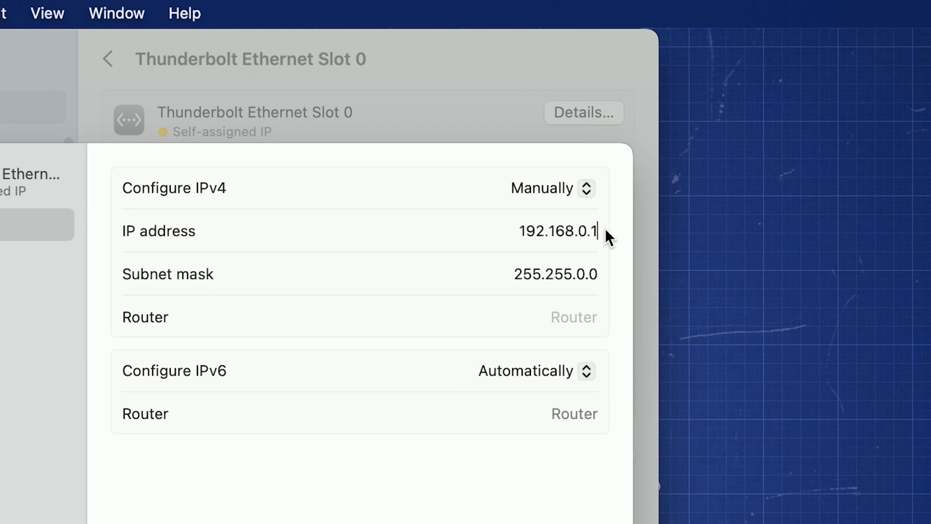
type("00")
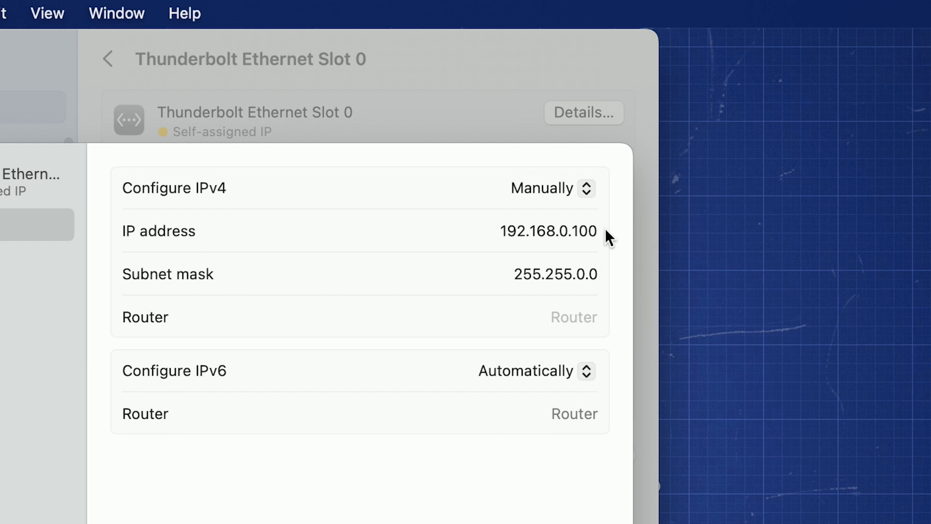
mouse_move(505, 280)
type("255.")
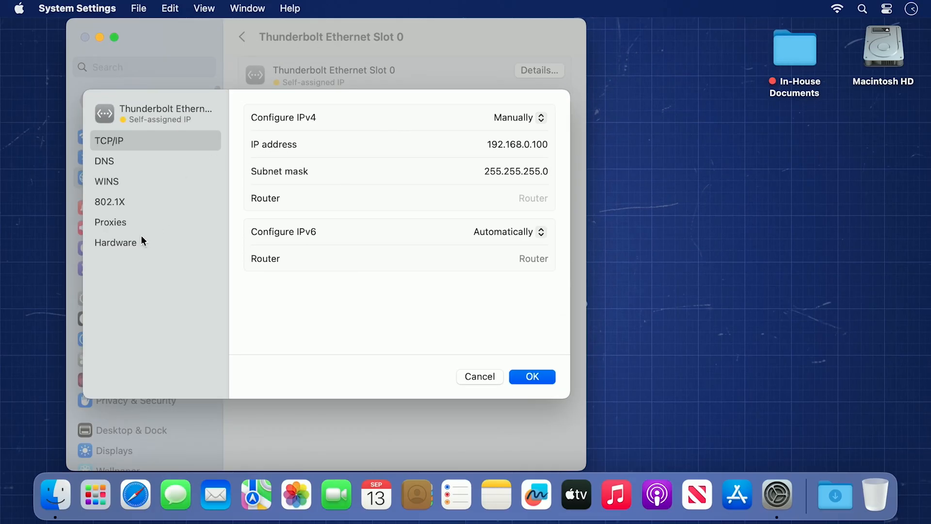
Set hardware configuration to Manually with Jumbo (9000) MTU, apply, and close System Settings.
left_click(116, 242)
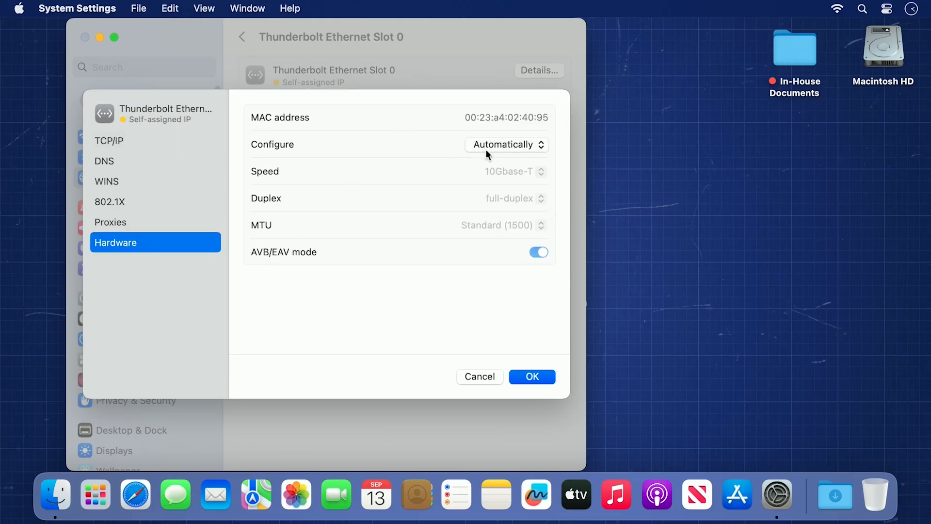
left_click(507, 145)
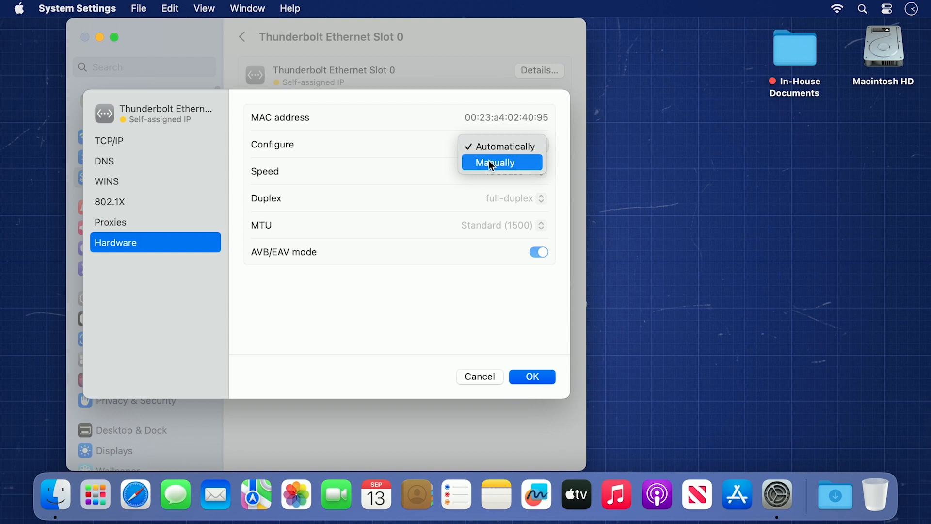
left_click(498, 162)
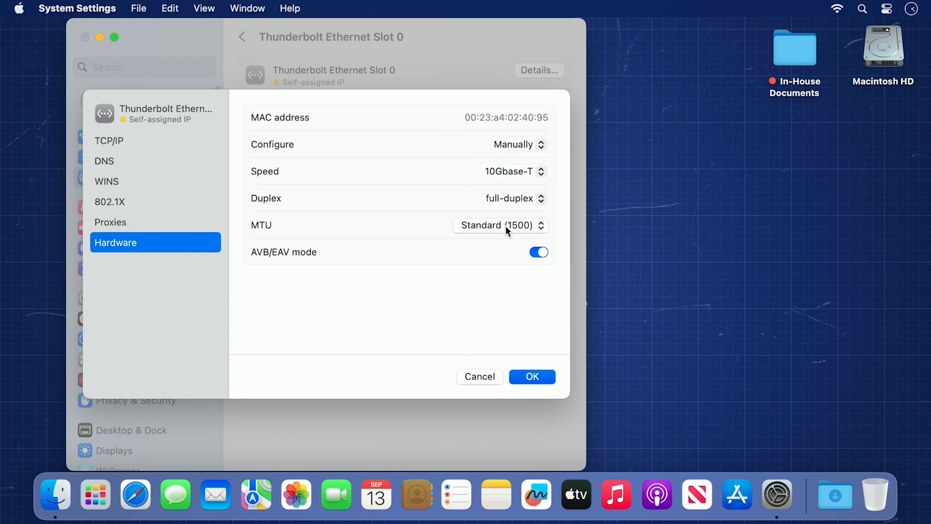
left_click(501, 224)
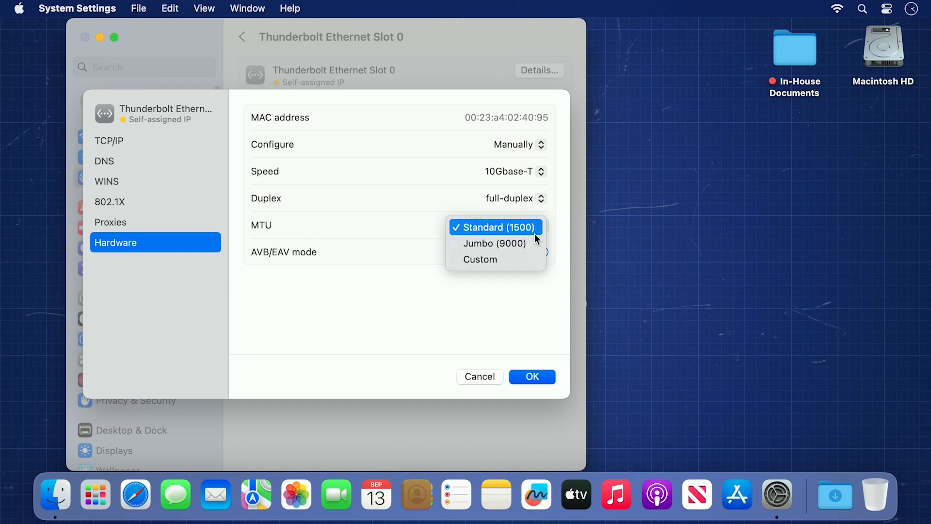
left_click(494, 243)
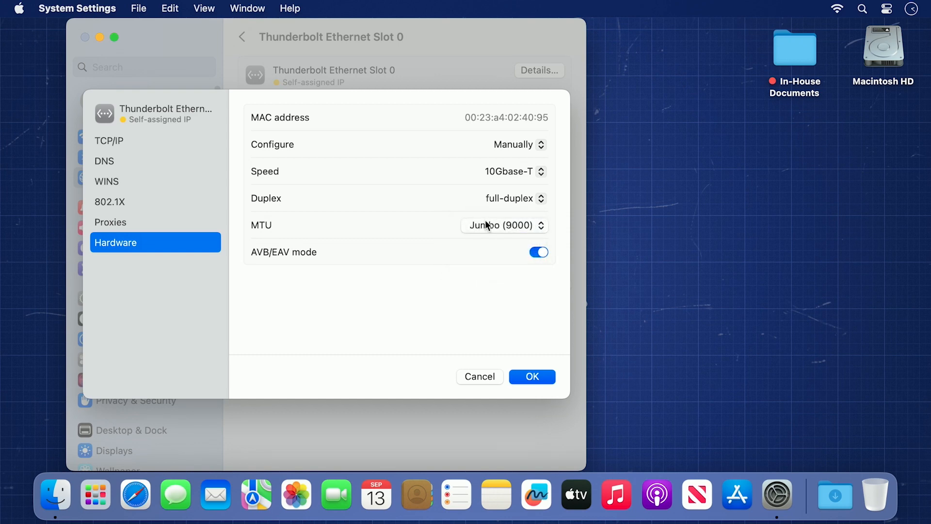
left_click(531, 376)
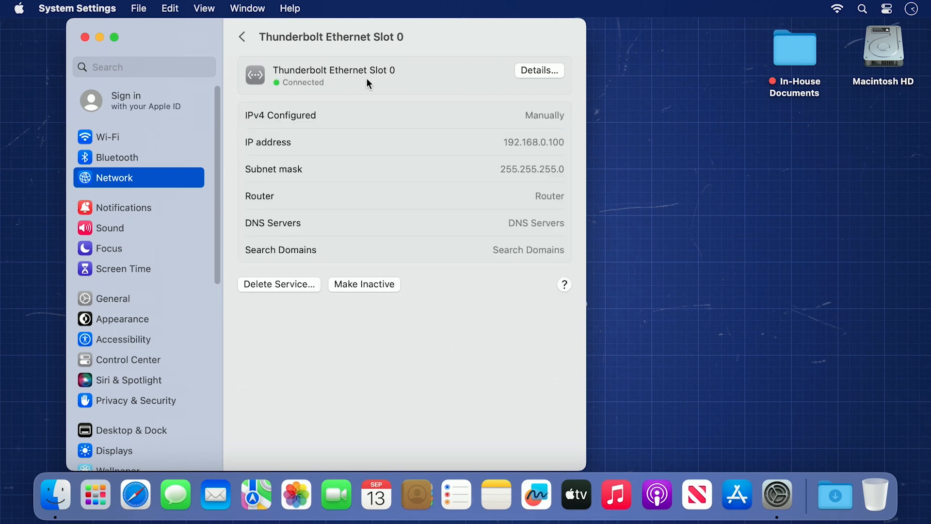
left_click(85, 36)
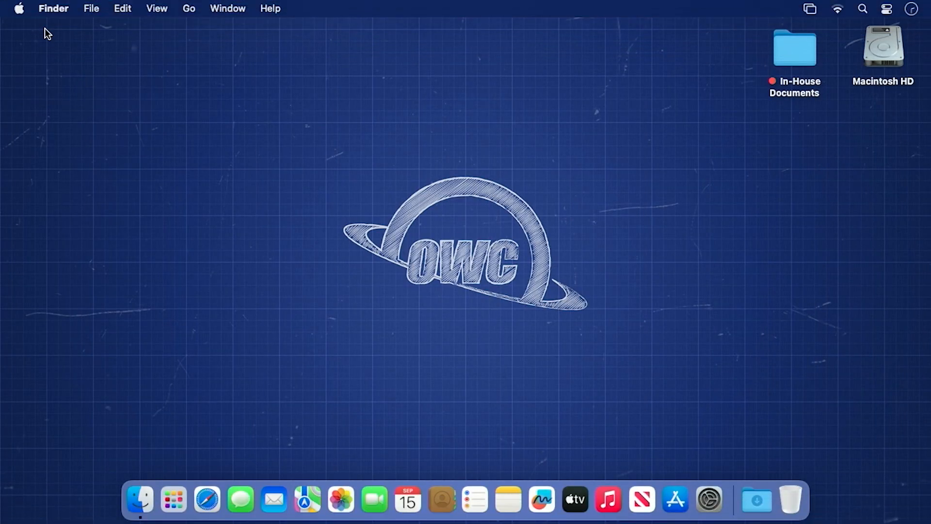
mouse_move(185, 17)
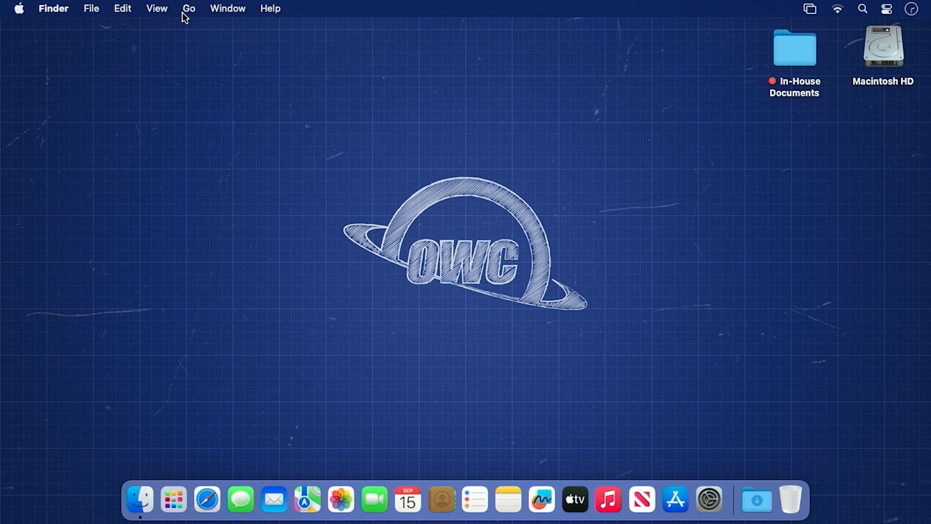
Use Finder's Go menu to open the Network location.
left_click(188, 8)
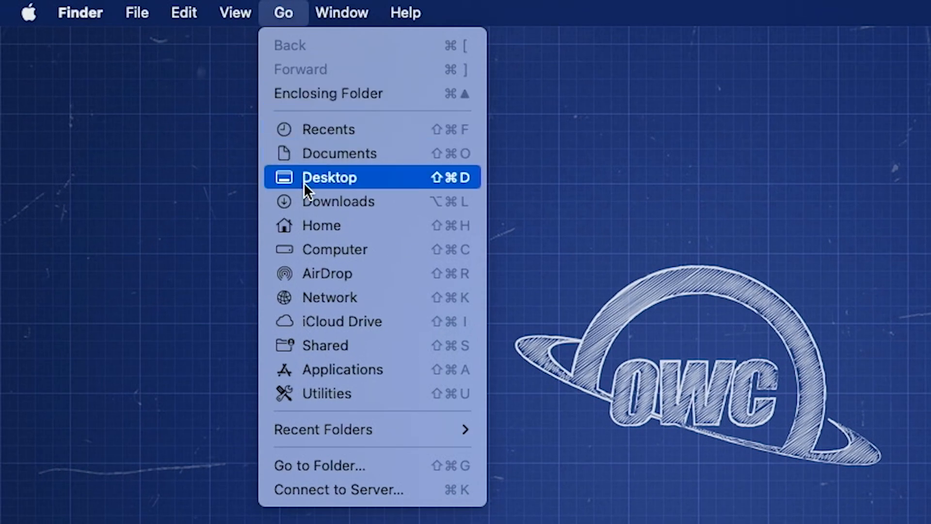
left_click(330, 297)
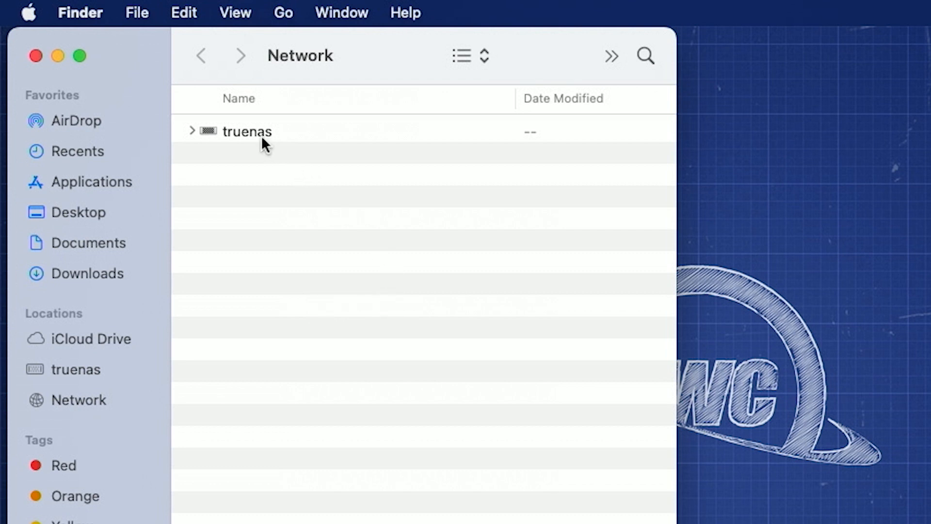
mouse_move(231, 136)
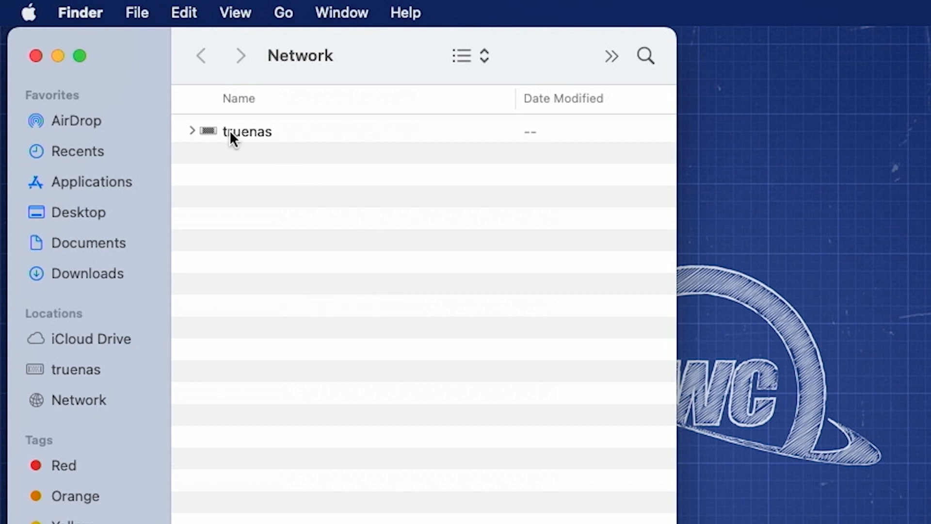
mouse_move(264, 291)
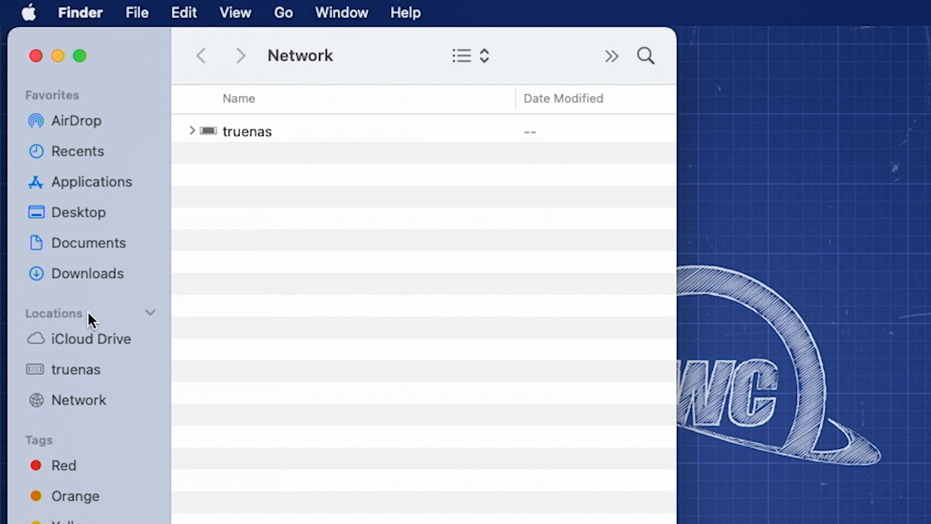
mouse_move(86, 378)
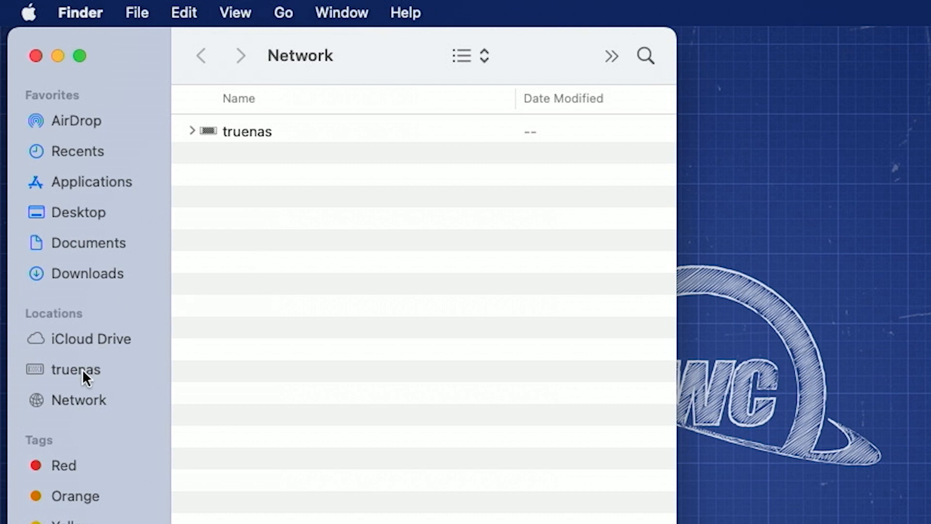
mouse_move(250, 155)
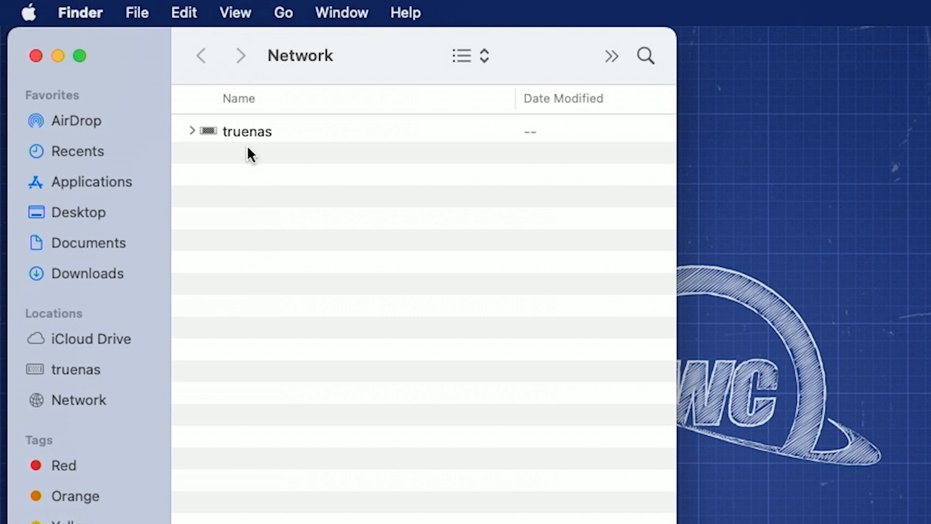
Connect to the truenas server as user jupiter, remembering the password in the keychain.
double_click(247, 132)
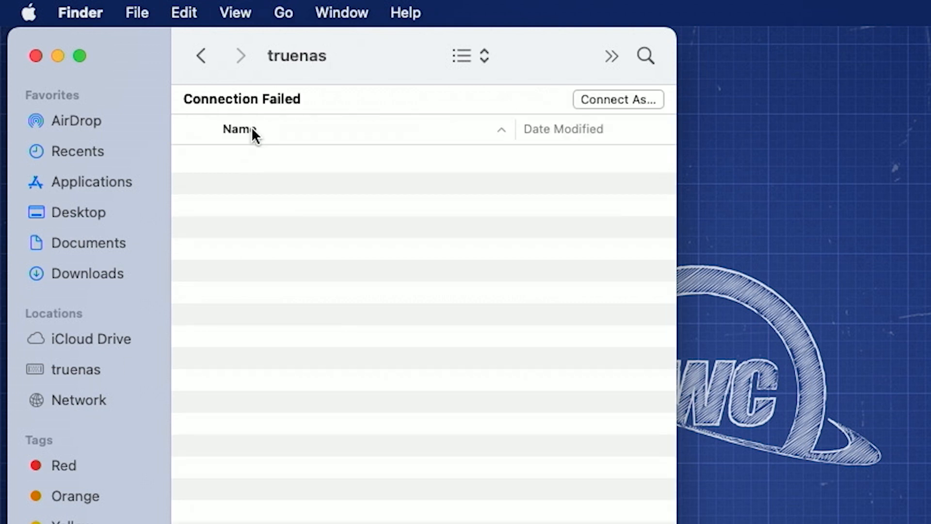
mouse_move(312, 116)
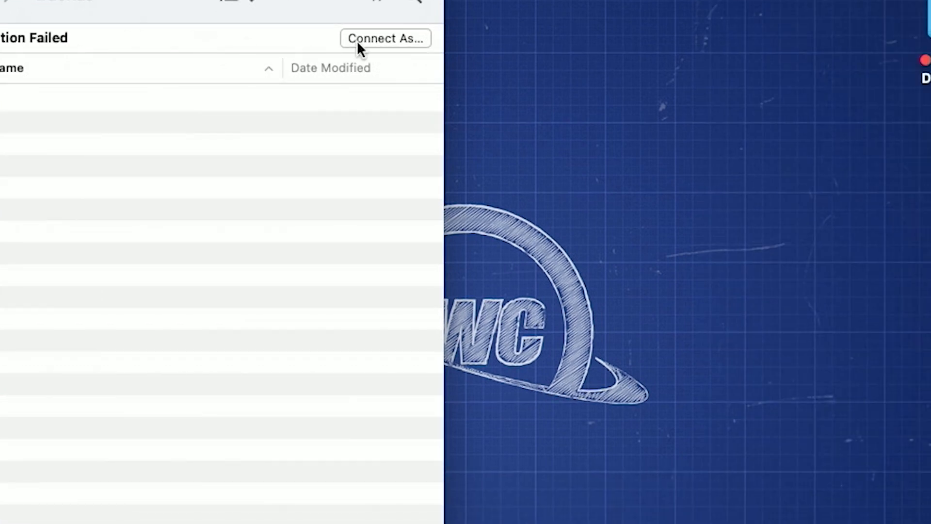
left_click(385, 38)
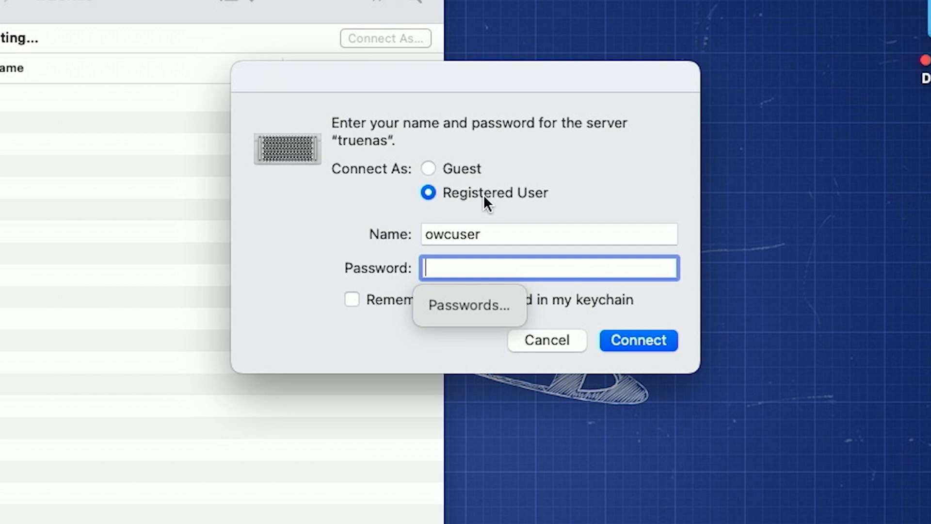
left_click(523, 233)
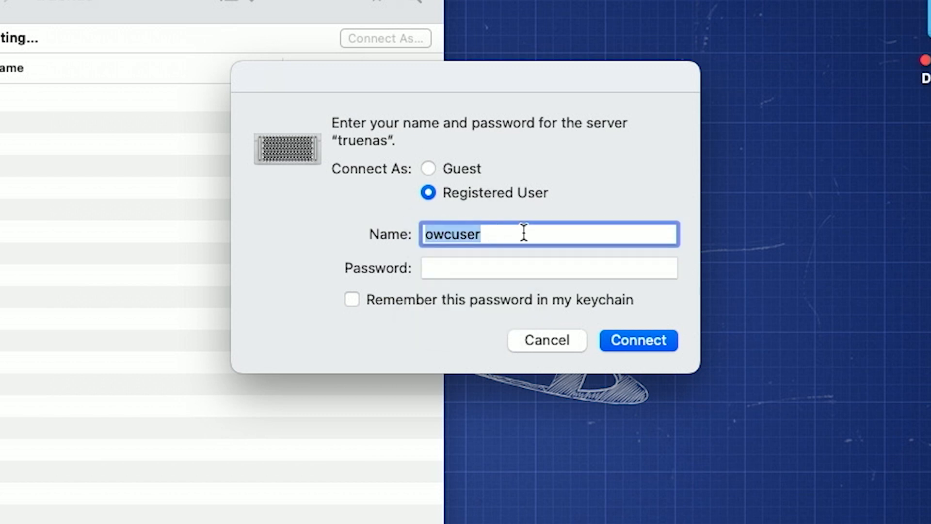
type("j")
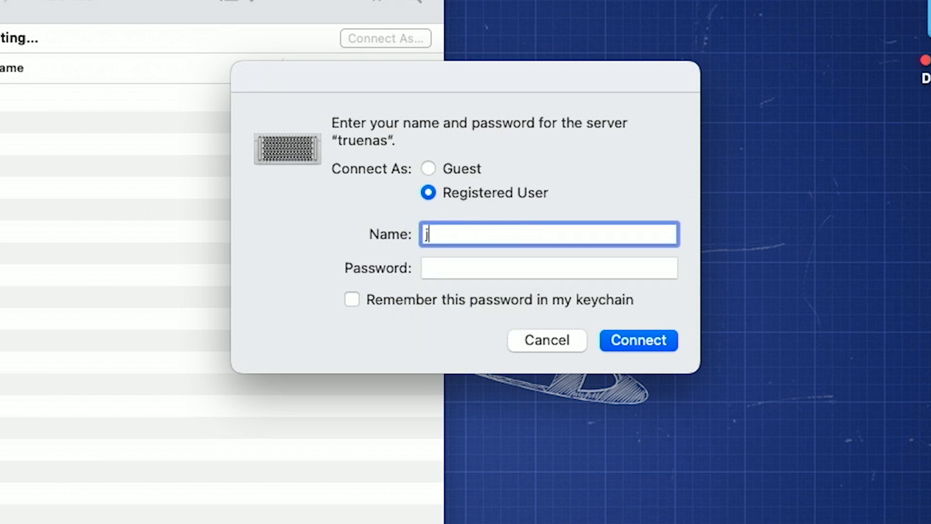
type("upiter")
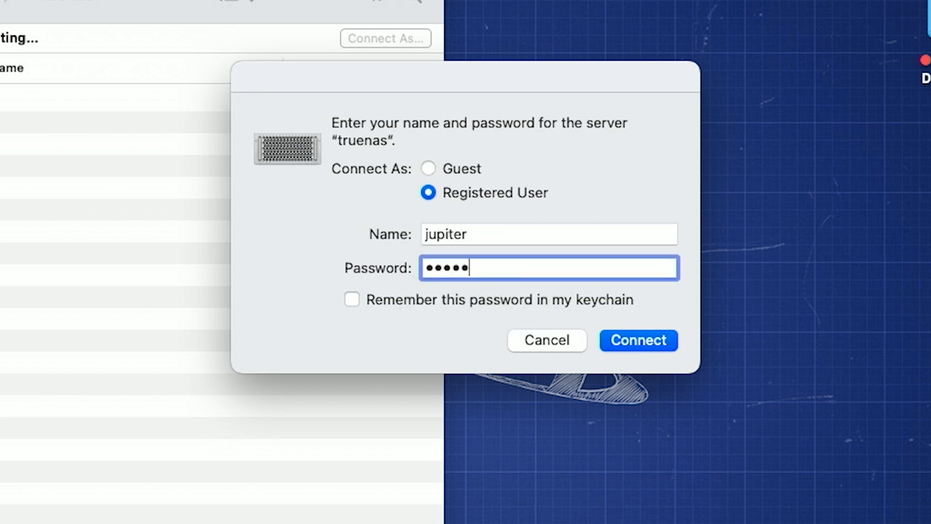
type("••")
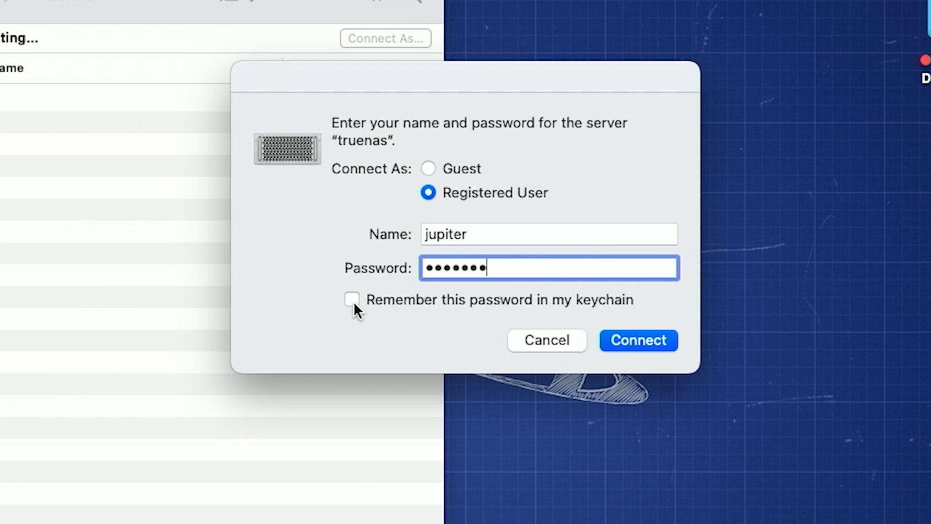
left_click(351, 299)
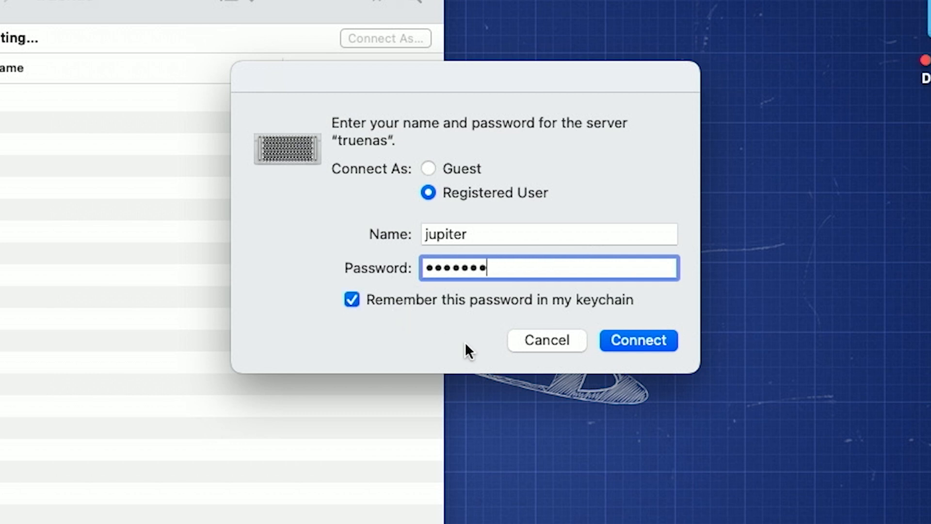
left_click(638, 341)
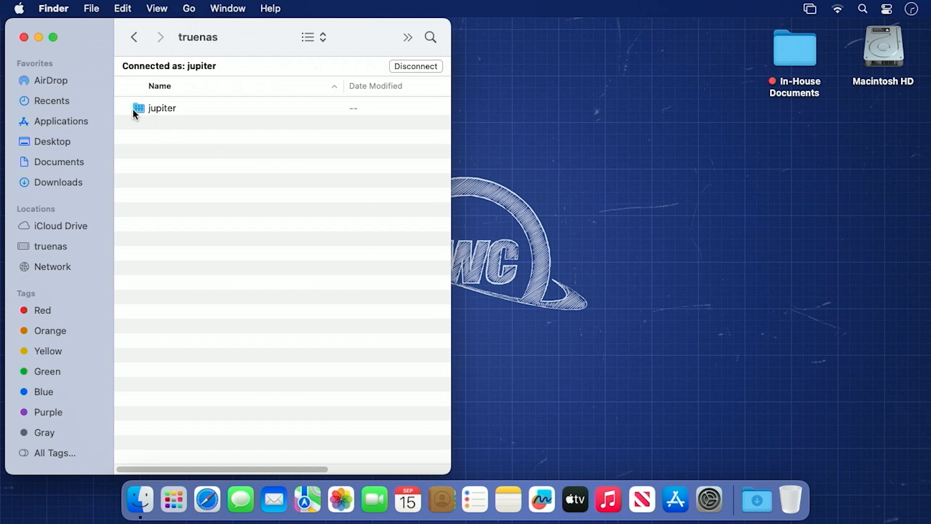
Open the jupiter share, then close the Finder window.
double_click(161, 108)
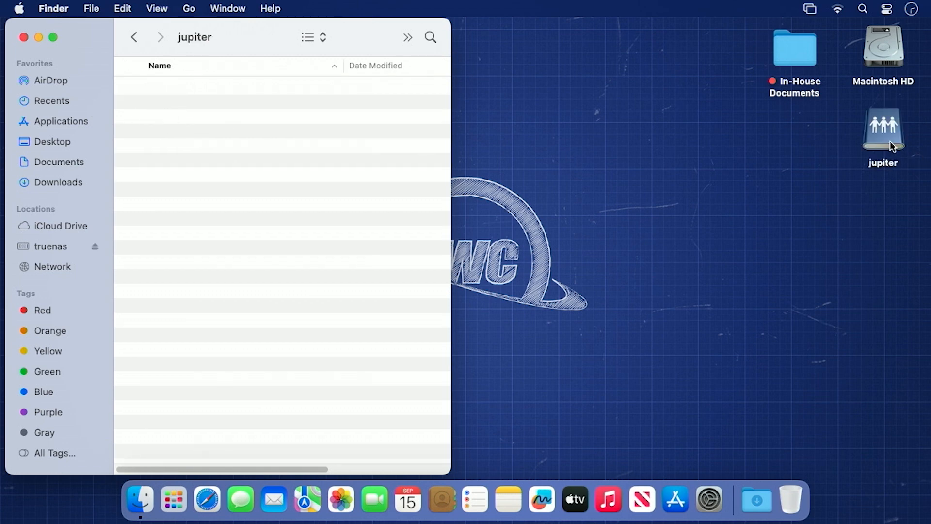
left_click(24, 37)
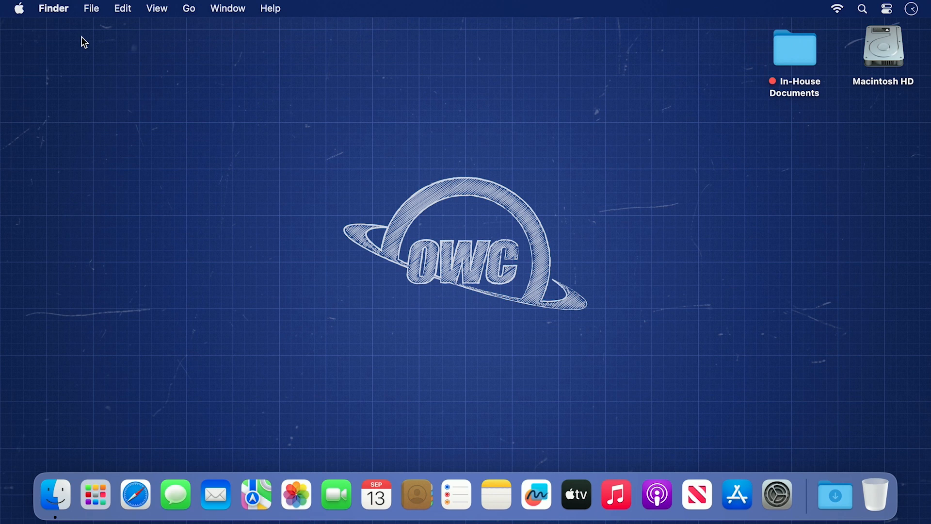
Open Finder's Go menu to reach Connect to Server.
left_click(189, 8)
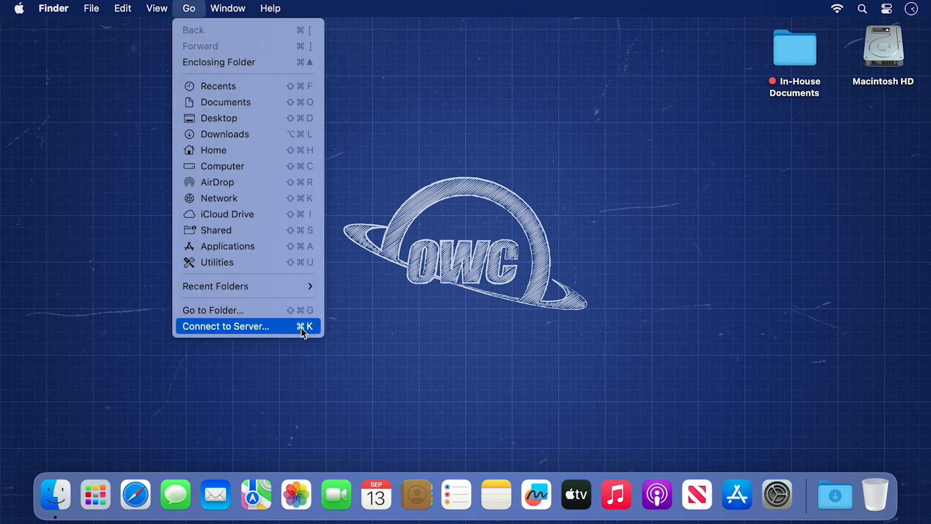
mouse_move(256, 328)
type("smb://192.168.0.10")
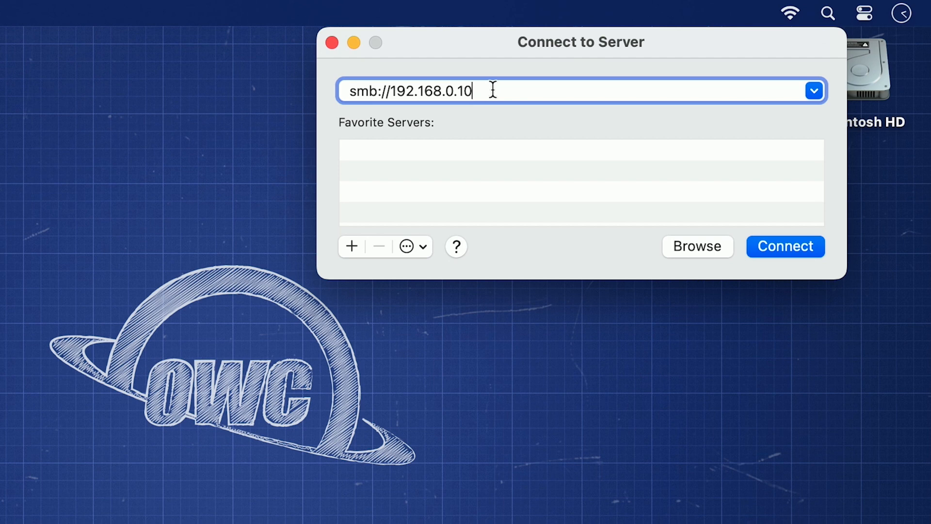
mouse_move(770, 243)
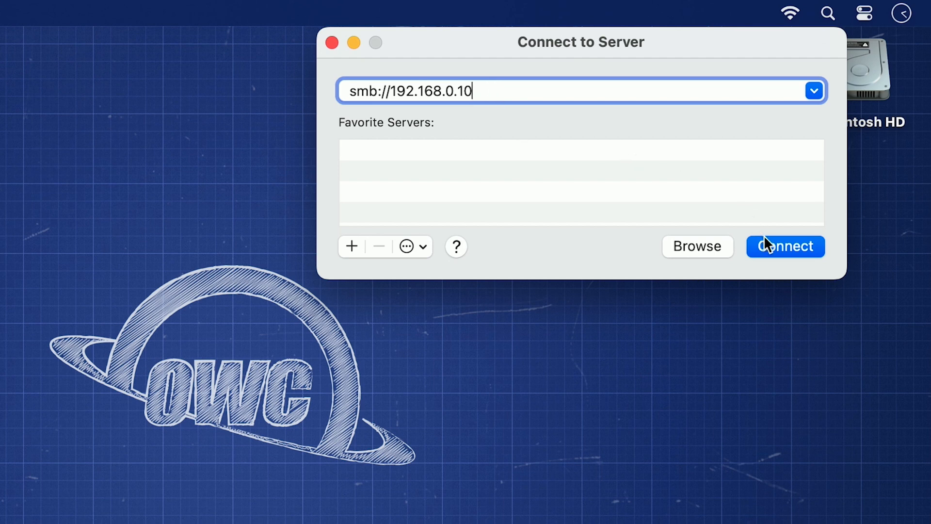
Connect to the server at 192.168.0.10 as registered user jupiter.
left_click(785, 247)
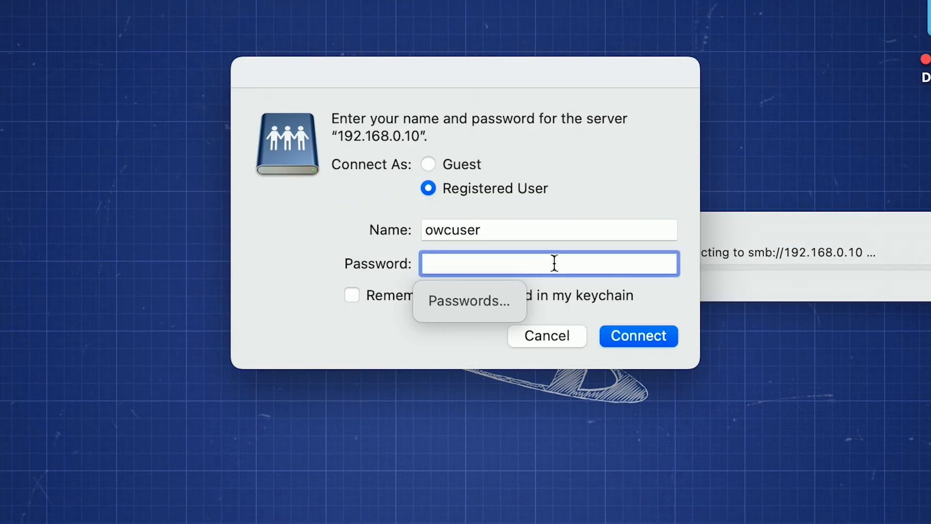
left_click(547, 230)
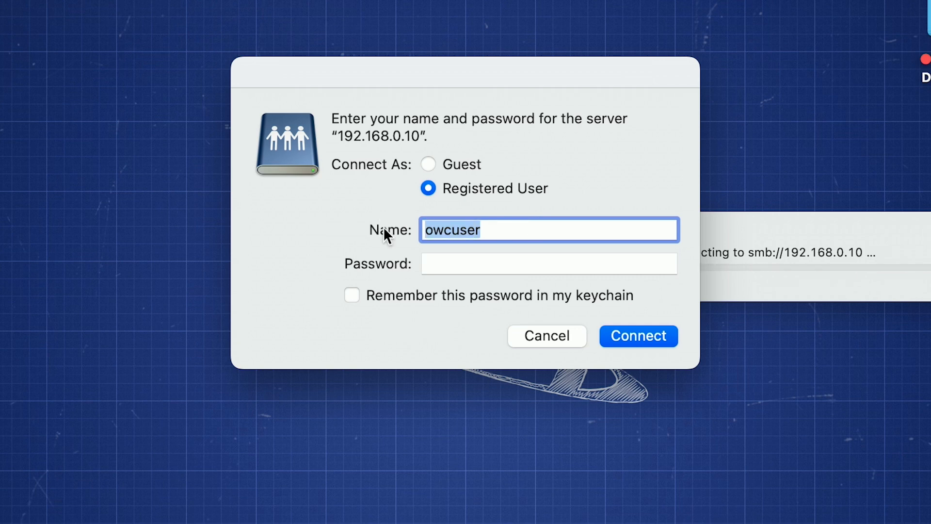
type("jupiter")
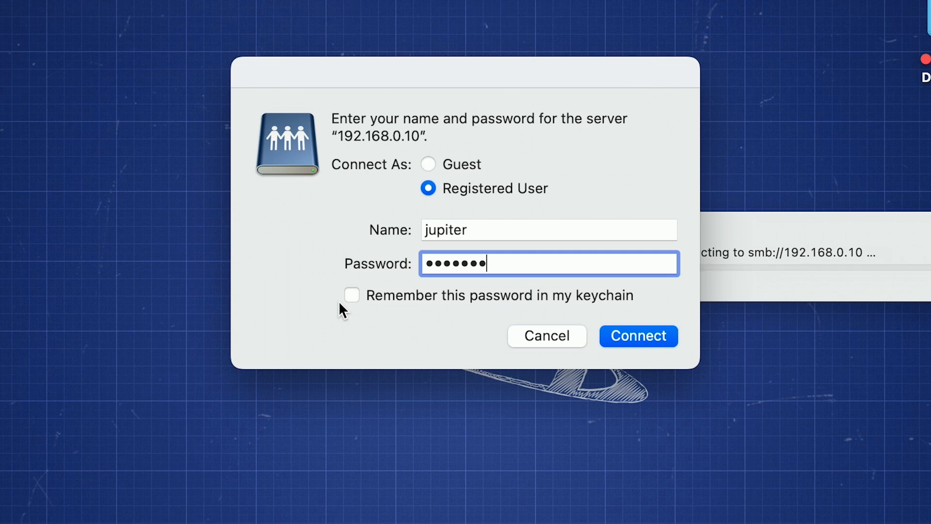
left_click(638, 336)
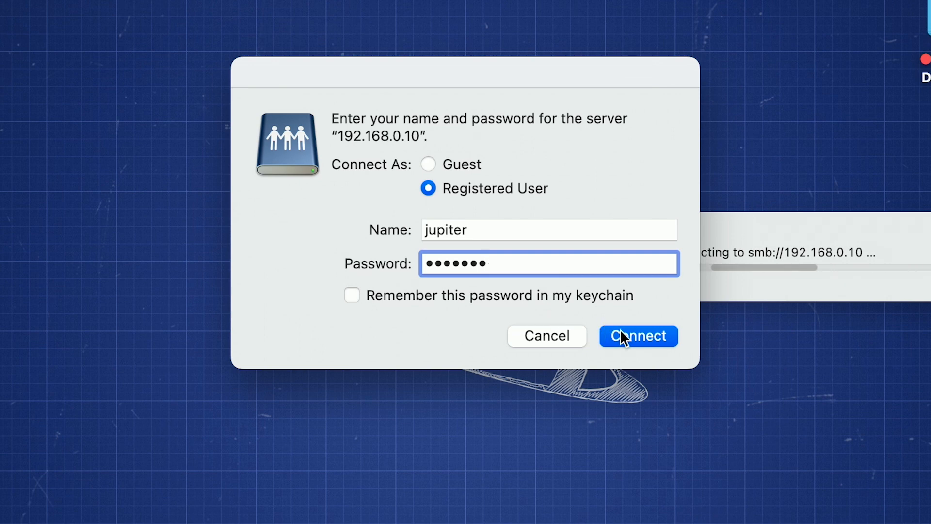
left_click(639, 336)
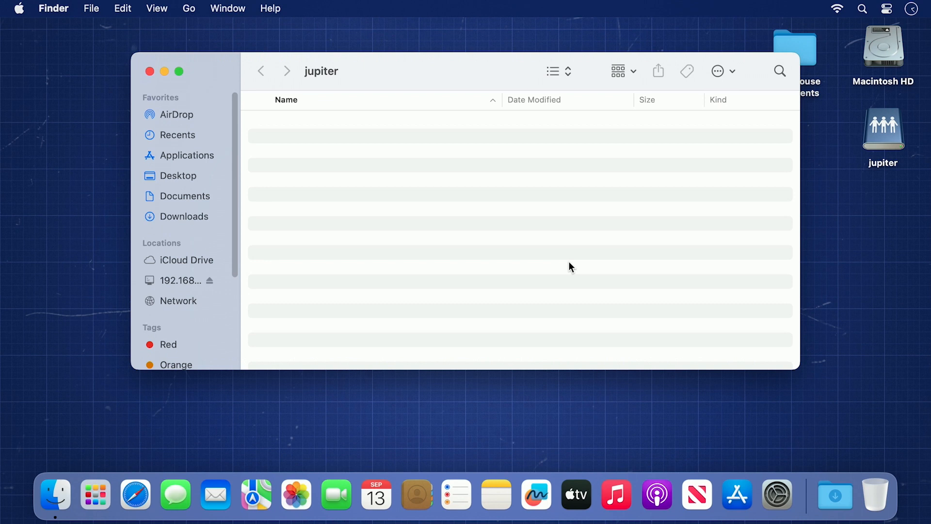
mouse_move(894, 137)
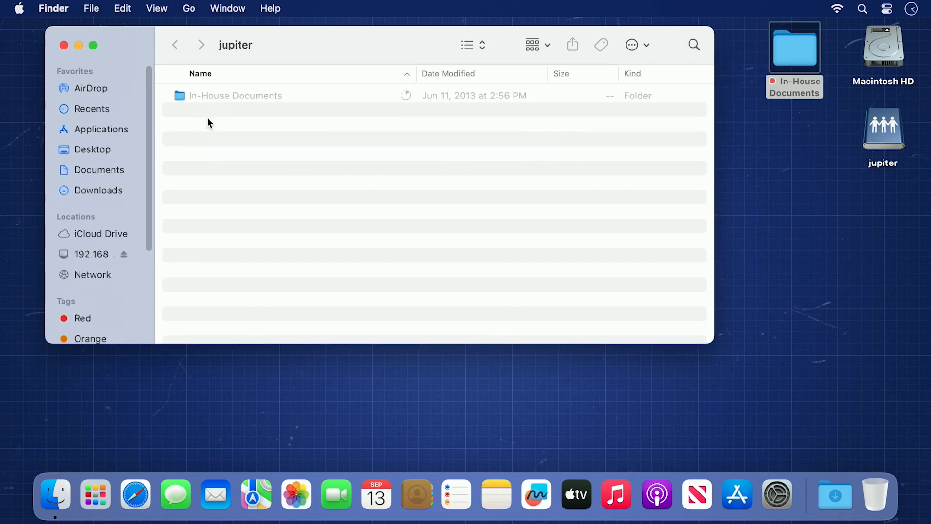
Close the jupiter share window with its red close button.
left_click(63, 45)
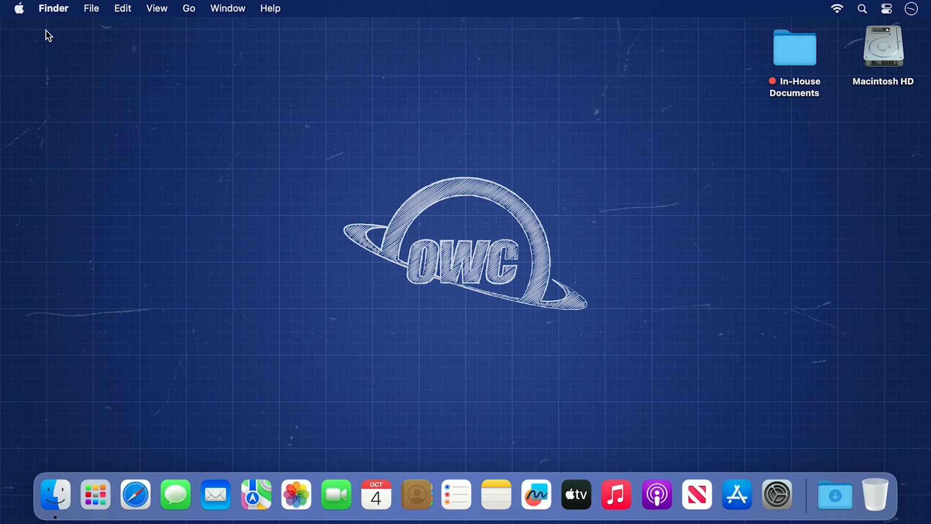
mouse_move(135, 493)
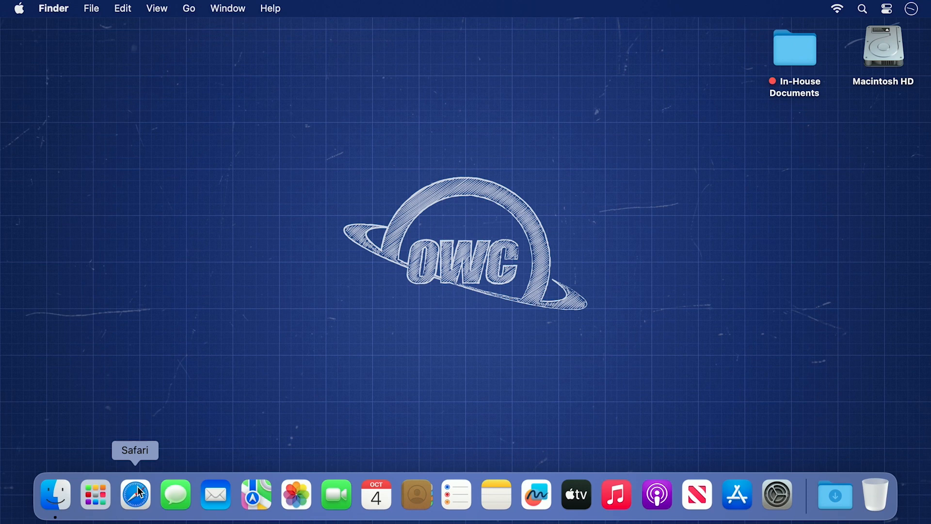
Launch Safari and load the NAS address 192.168.0.10.
left_click(135, 494)
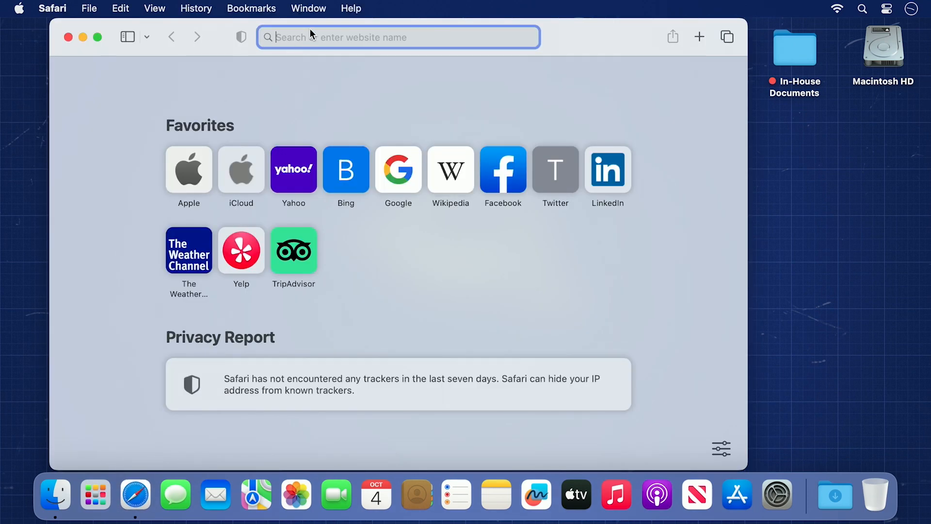
type("19")
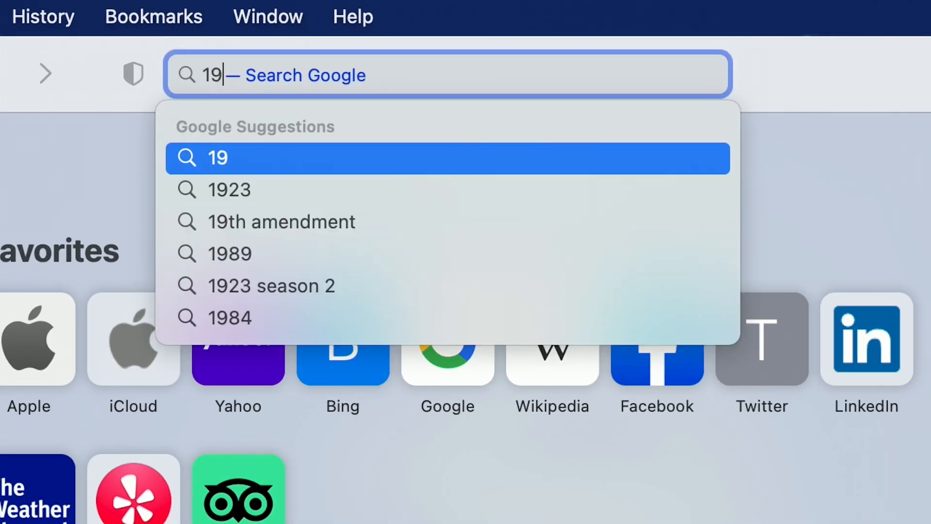
type("2.168")
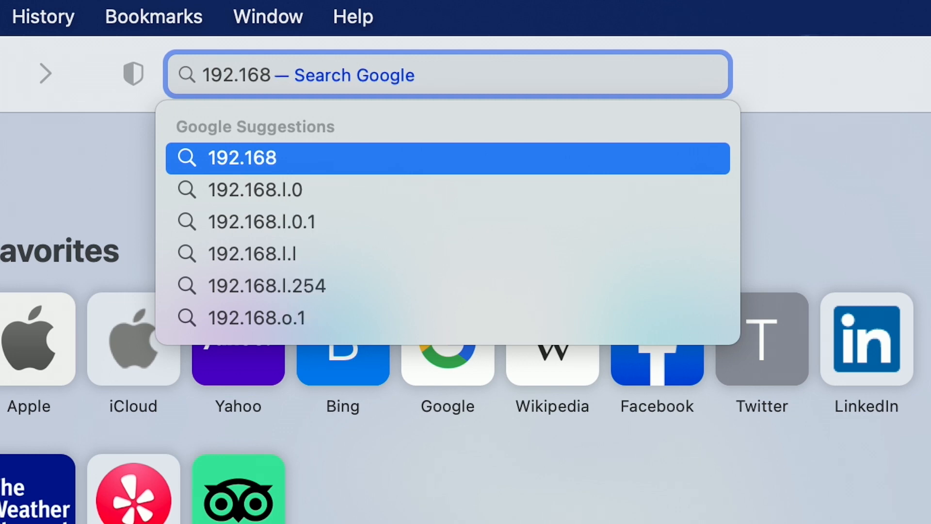
type(".0.10")
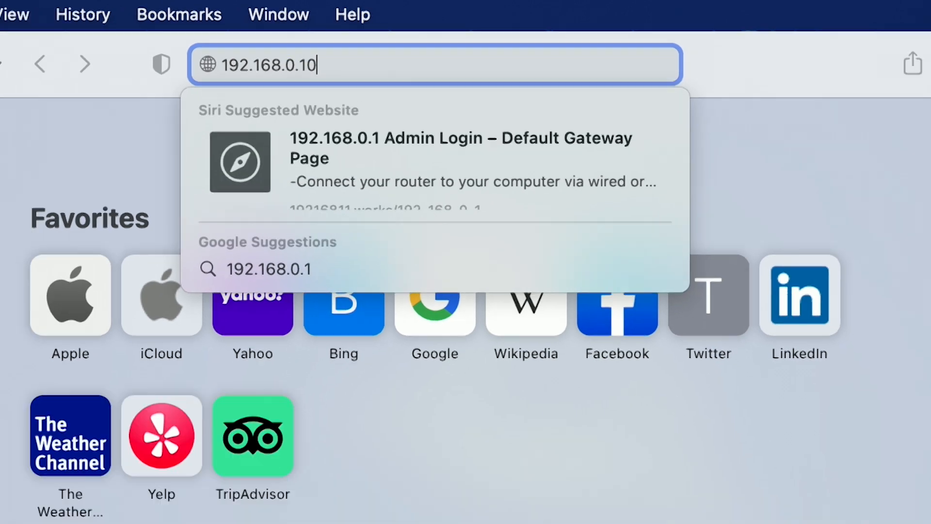
key("Return")
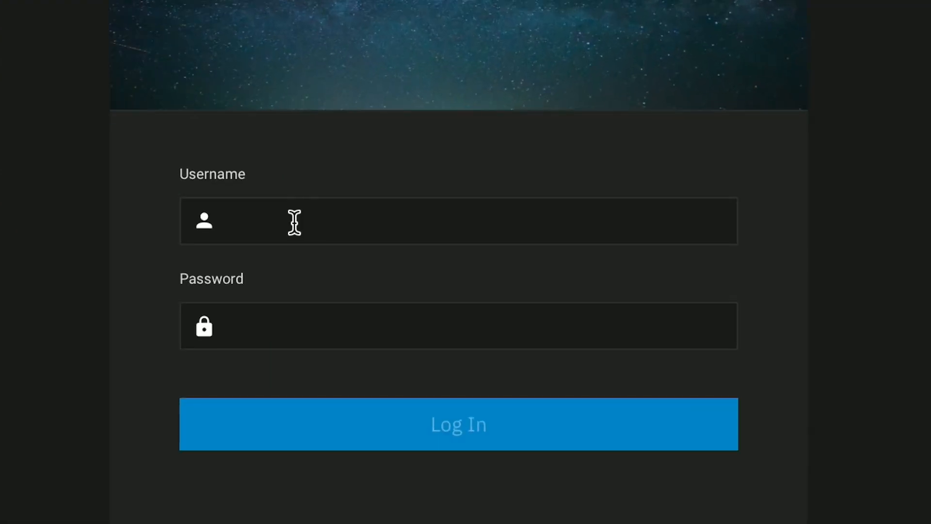
Enter the username 'admin' on the TrueNAS login page.
type("admin")
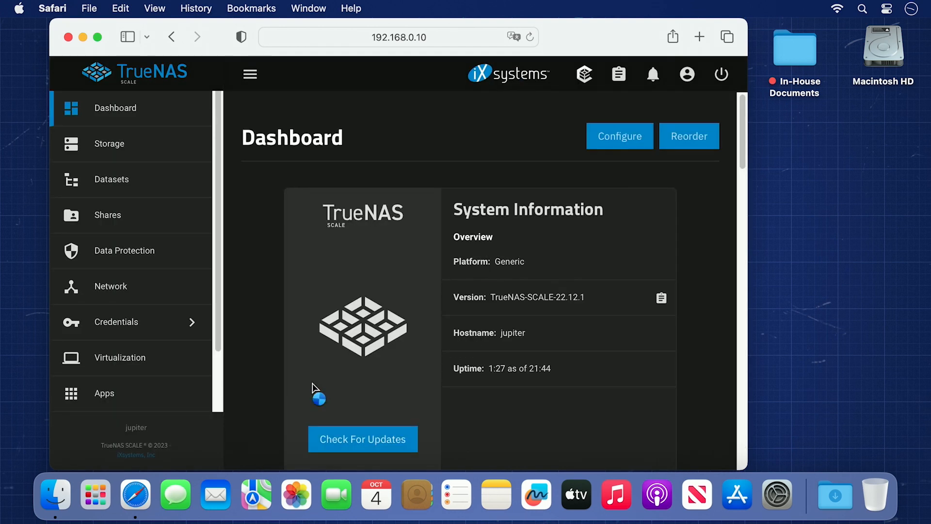
mouse_move(292, 355)
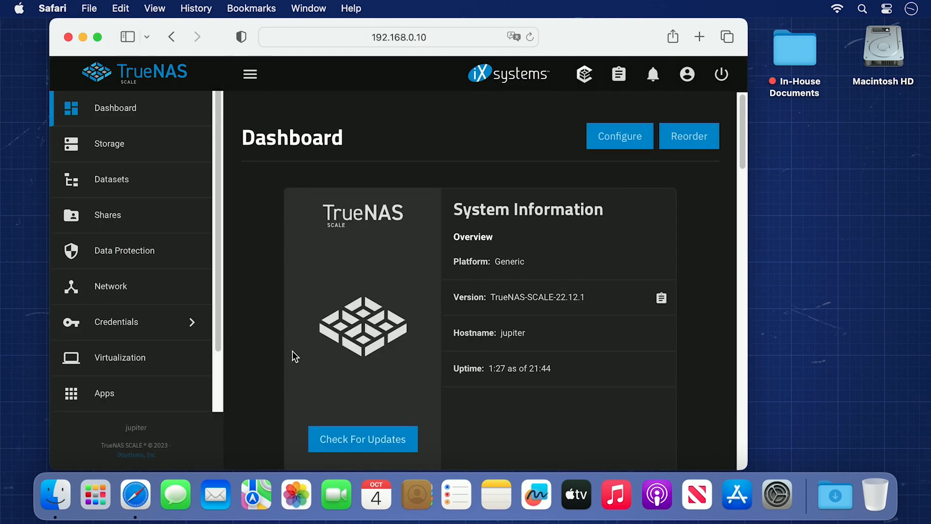
mouse_move(180, 162)
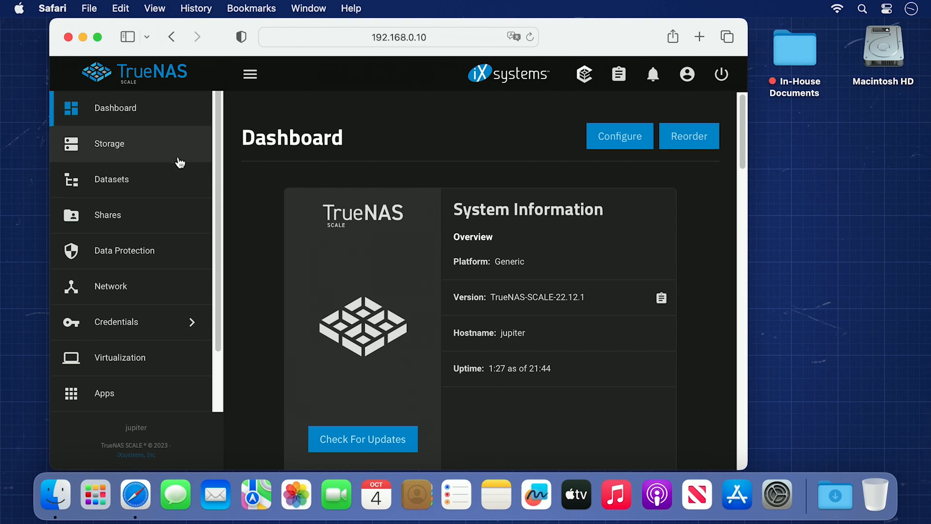
mouse_move(184, 415)
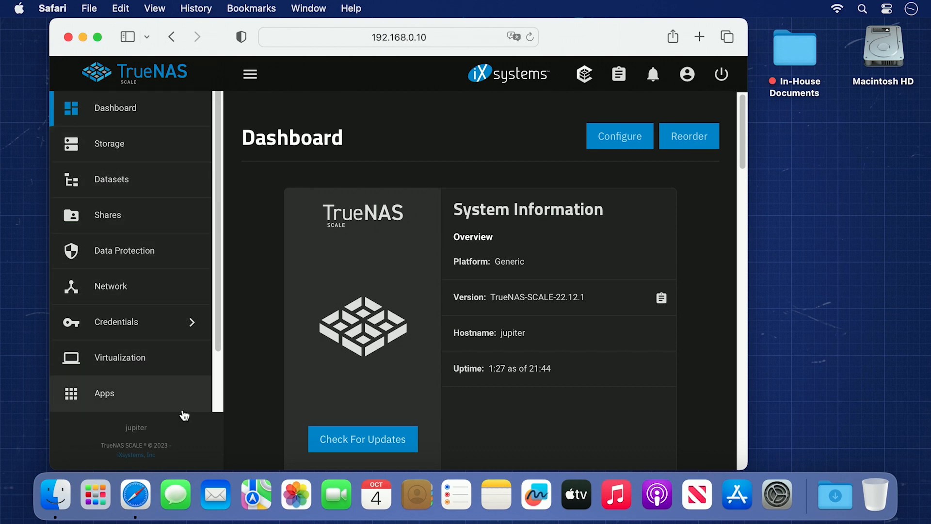
mouse_move(618, 74)
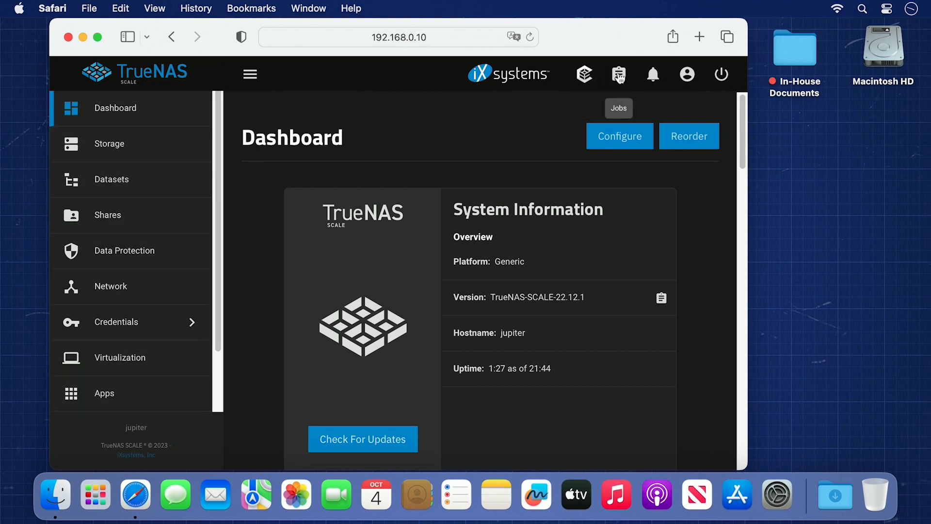
Open the Guide from the account menu to reach the TrueNAS Documentation Hub.
left_click(687, 73)
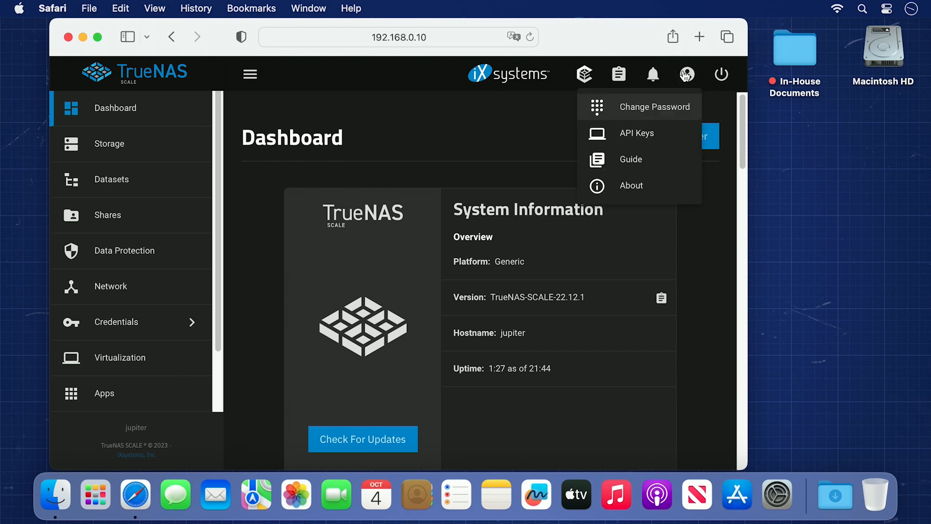
mouse_move(658, 162)
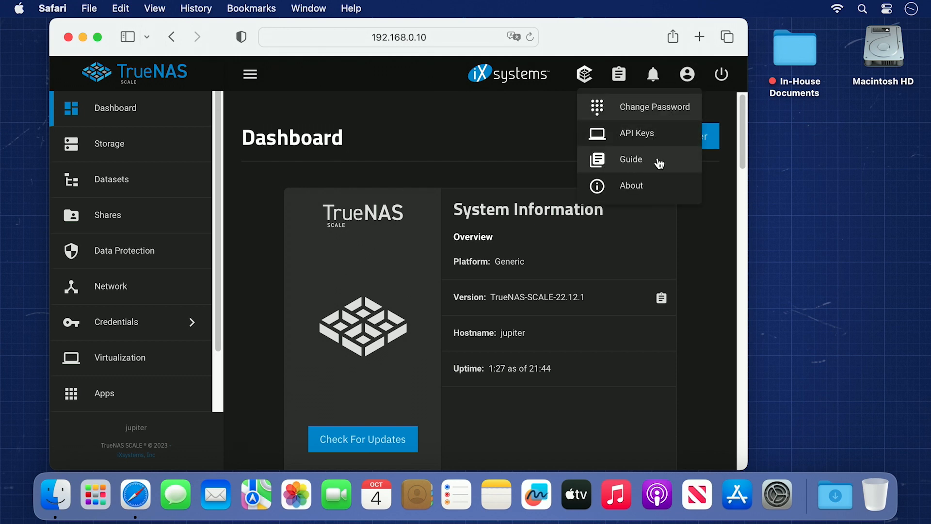
left_click(631, 159)
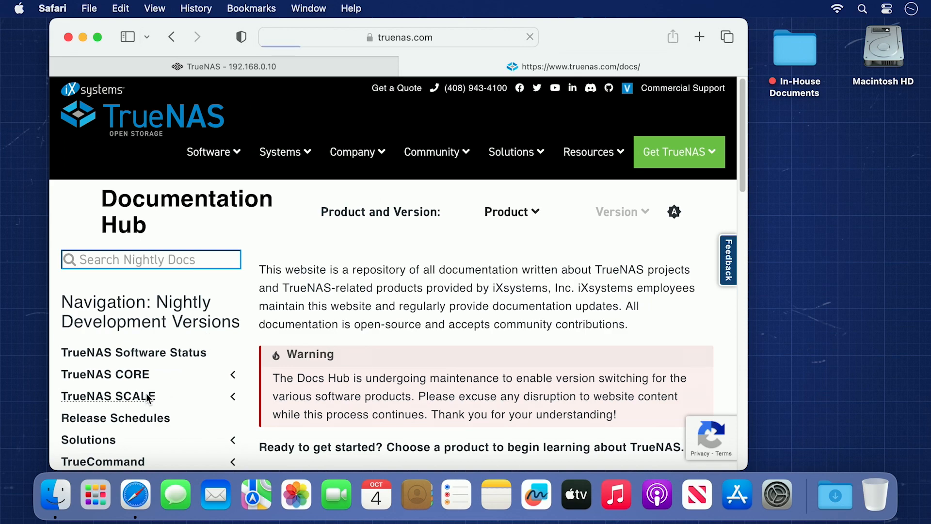
Open the TrueNAS SCALE docs and scroll to the UI and CLI Reference Guides.
left_click(108, 397)
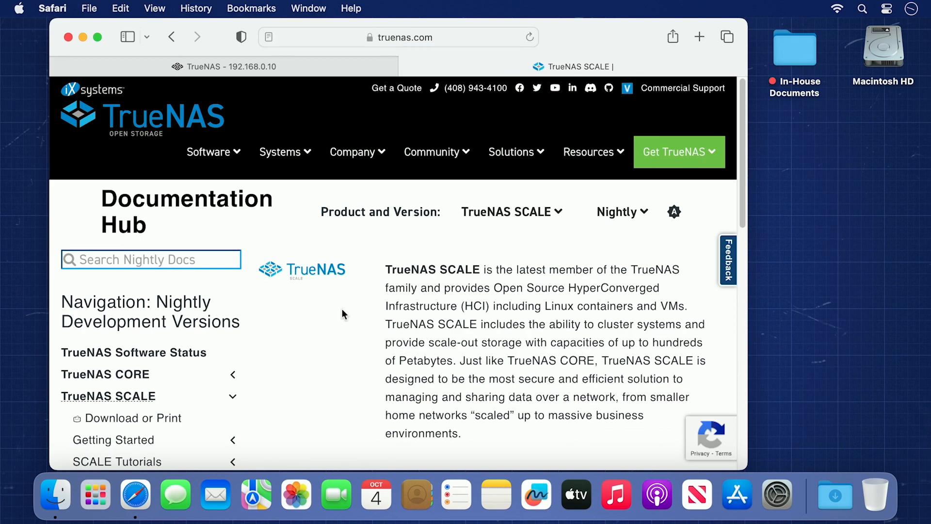
scroll("down", 3)
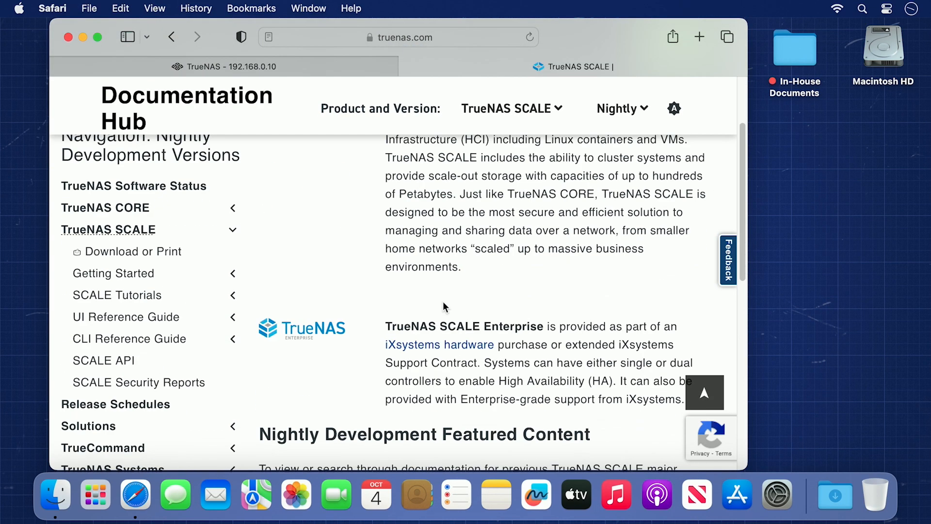
scroll("down", 3)
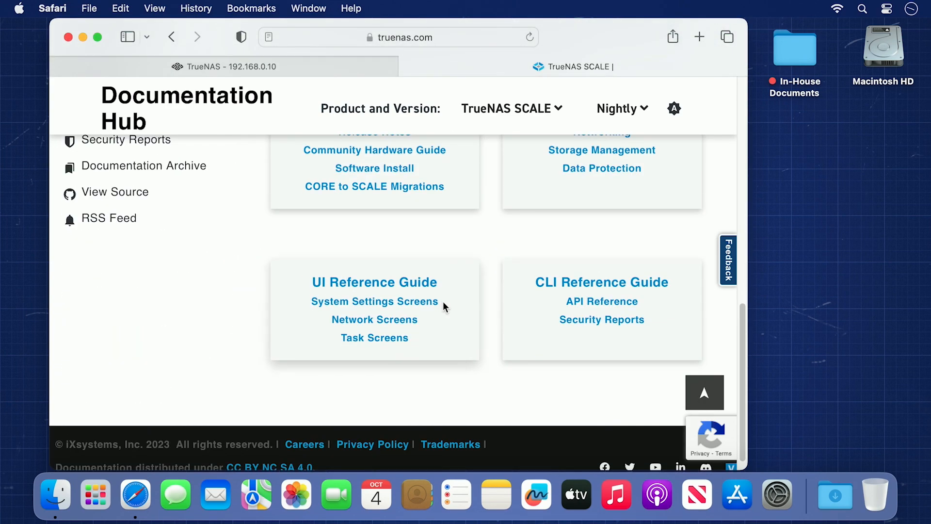